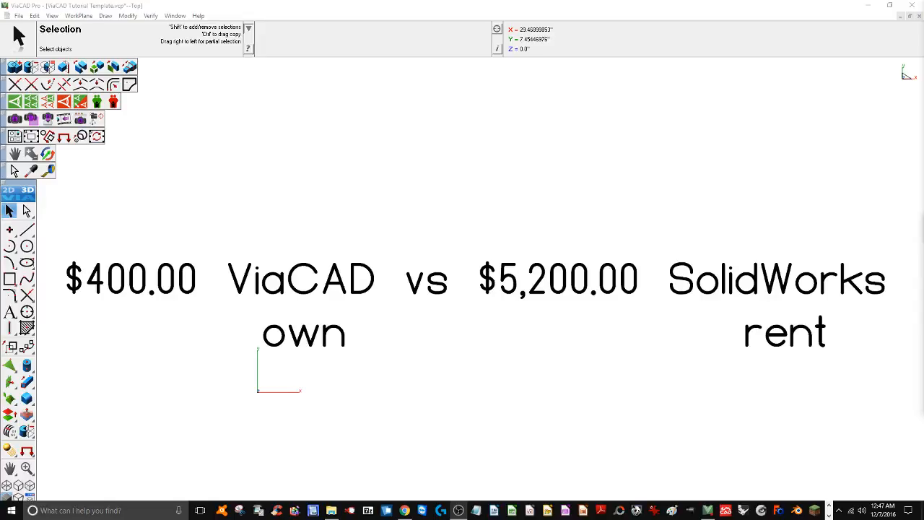
pyautogui.moveTo(441, 384)
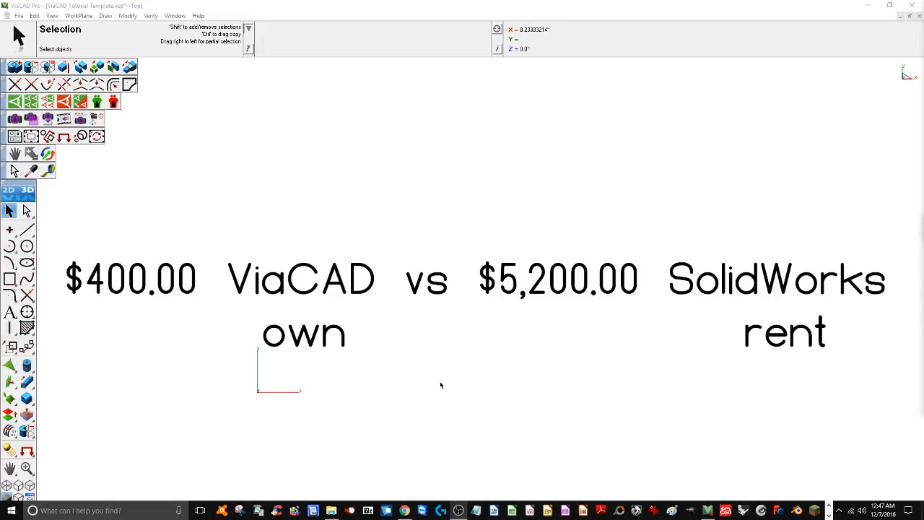
pyautogui.moveTo(502, 303)
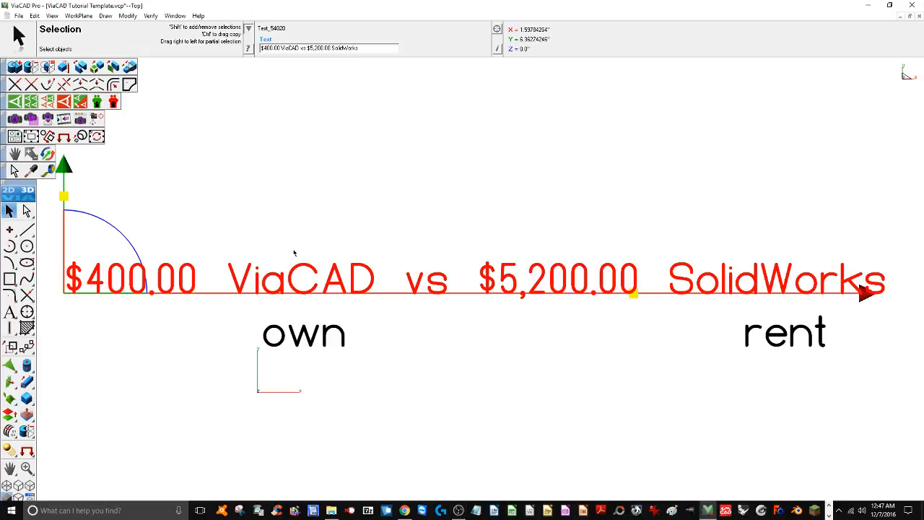
# Step: Delete the ViaCAD versus SolidWorks price-comparison text from the drawing area
pyautogui.press('Delete')
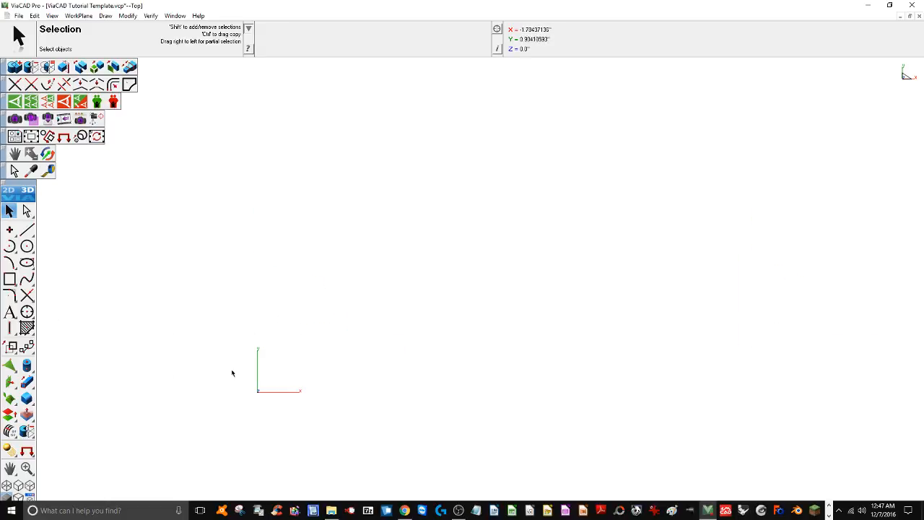
# Step: Switch to isometric view and draw a solid block with height 5
pyautogui.click(52, 16)
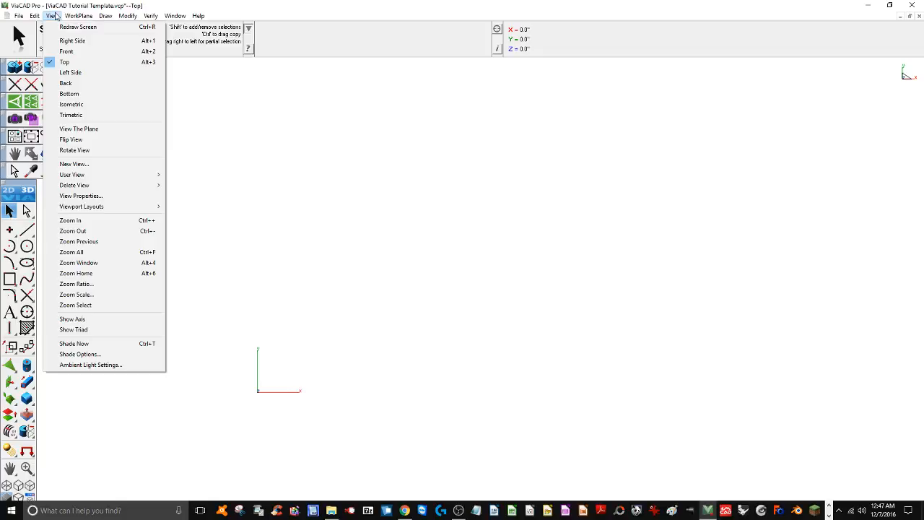
pyautogui.click(71, 104)
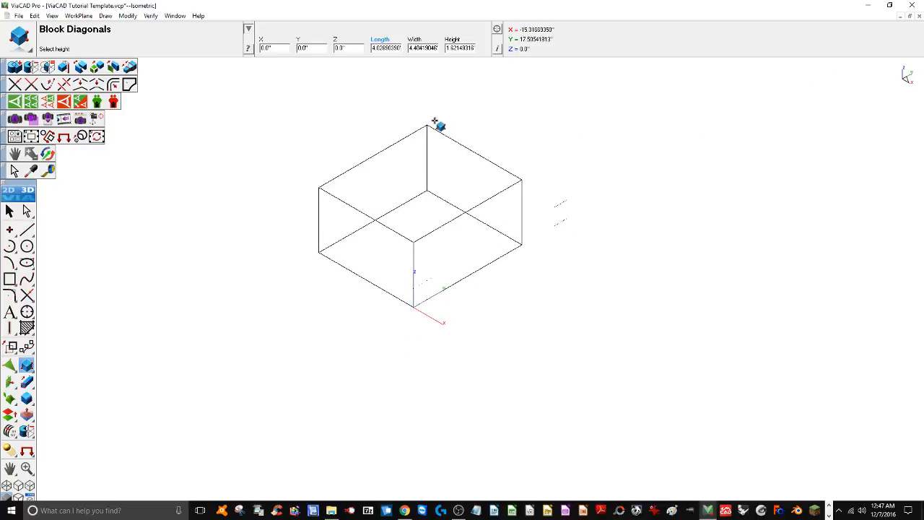
pyautogui.click(433, 123)
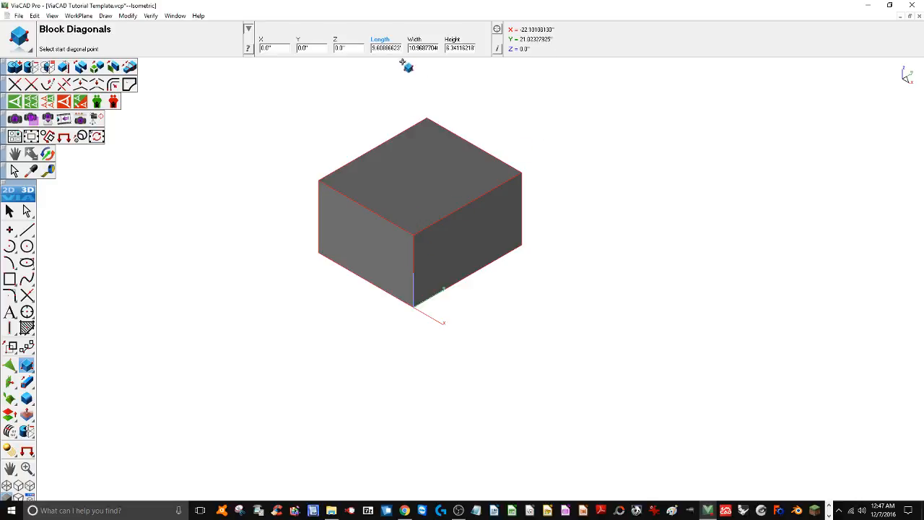
pyautogui.click(384, 48)
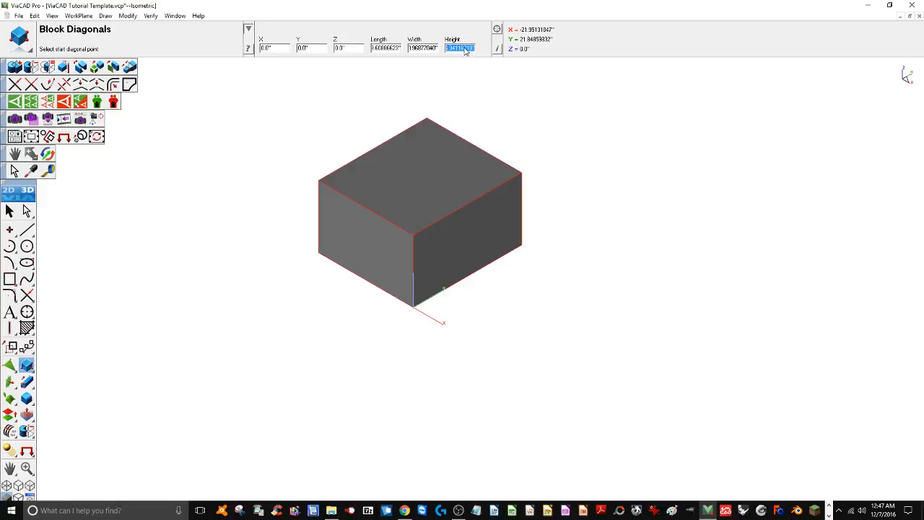
pyautogui.write('5.00000000')
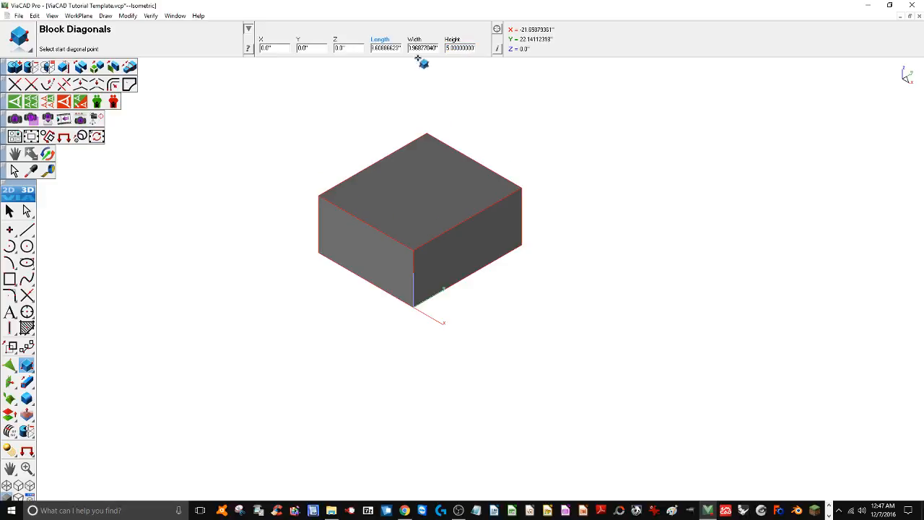
pyautogui.click(10, 210)
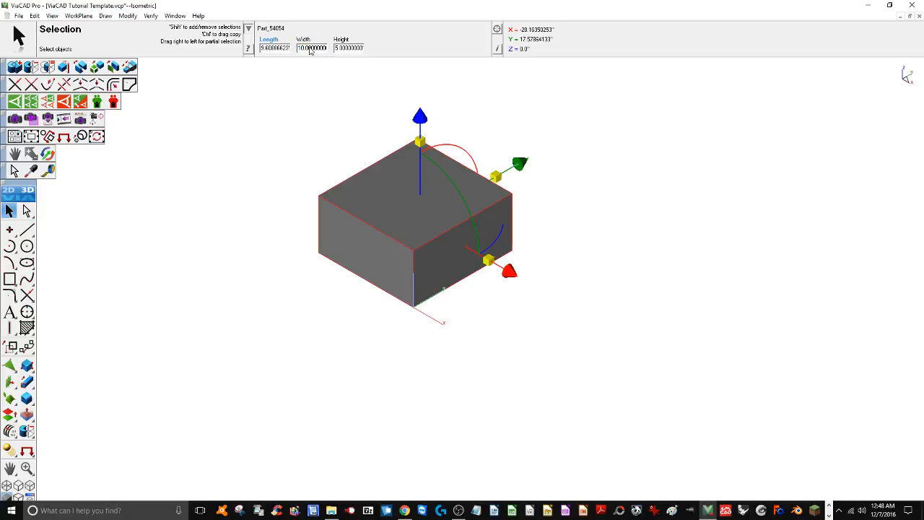
# Step: Deselect the block and bring up the Model To Sheet settings
pyautogui.click(300, 263)
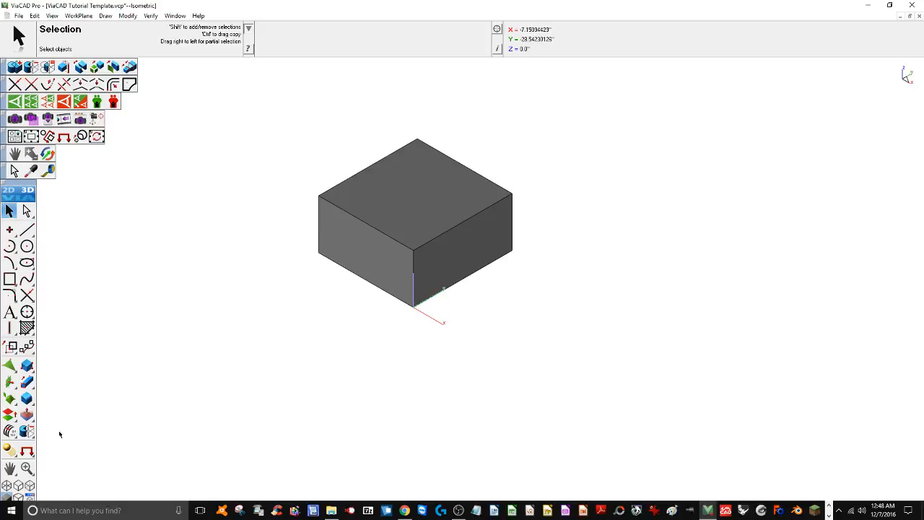
pyautogui.click(416, 216)
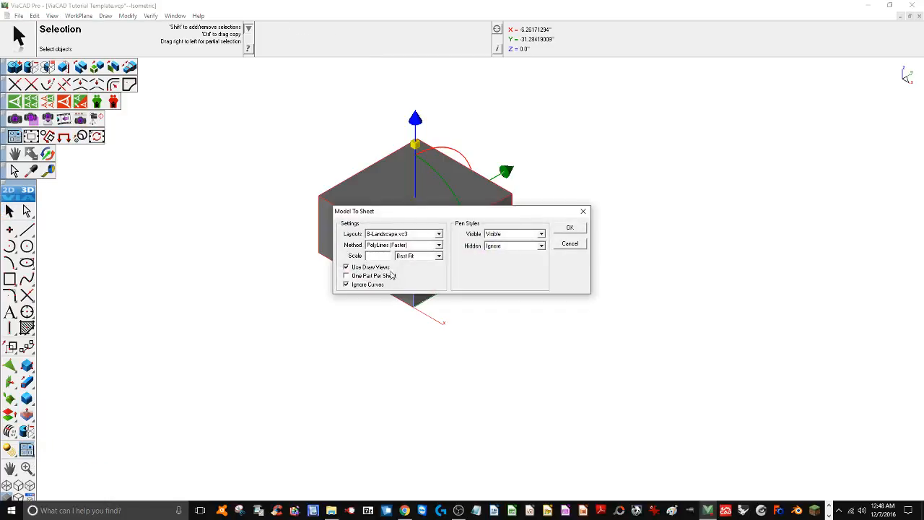
# Step: Generate the four-view drawing sheet with title block from the block
pyautogui.click(569, 227)
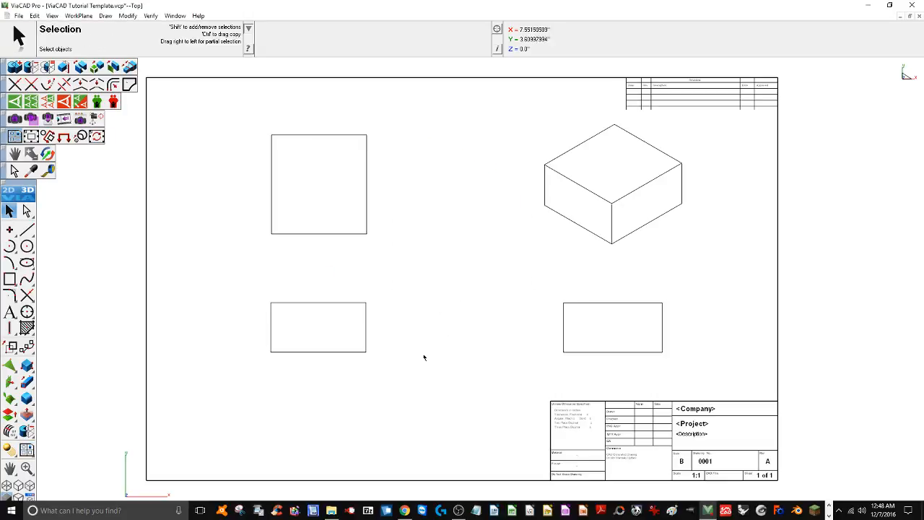
pyautogui.moveTo(325, 330)
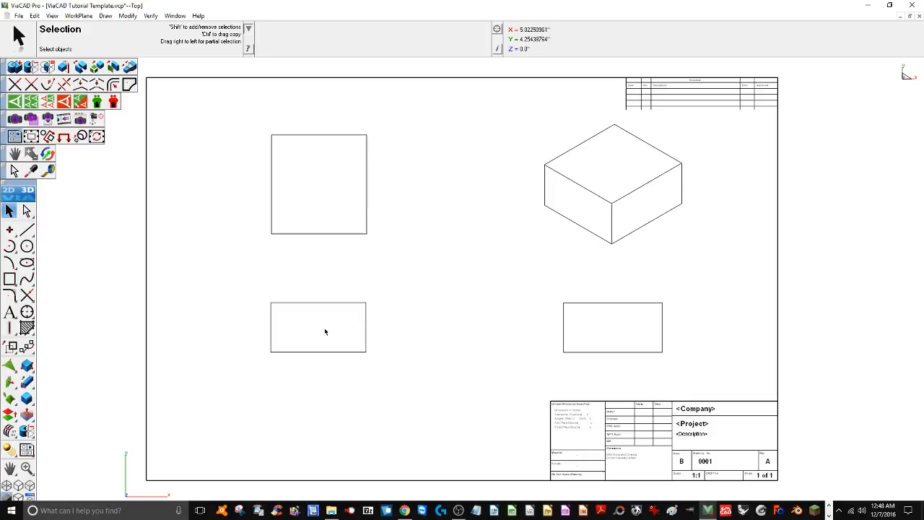
pyautogui.moveTo(337, 352)
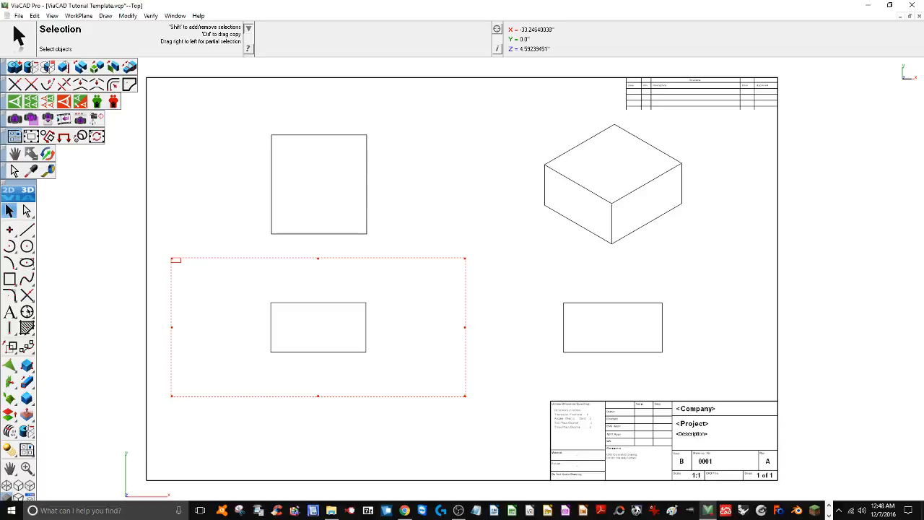
pyautogui.click(26, 312)
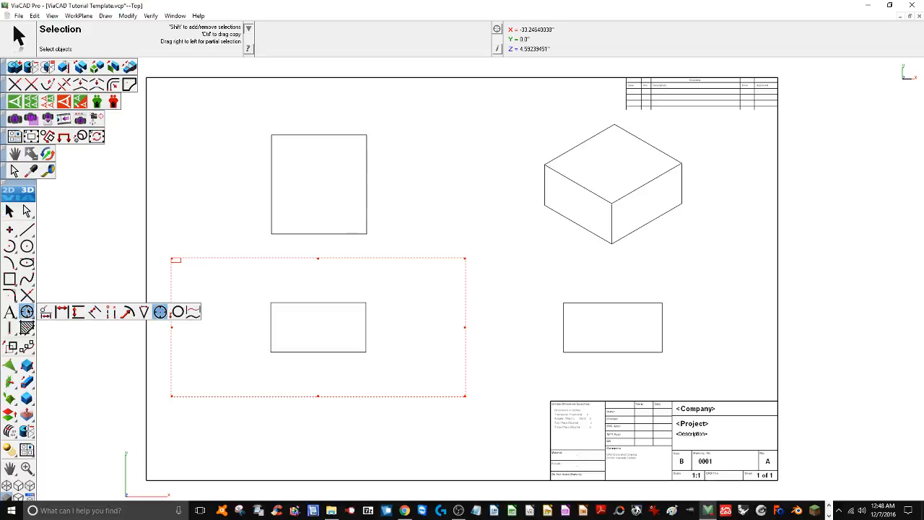
pyautogui.click(161, 312)
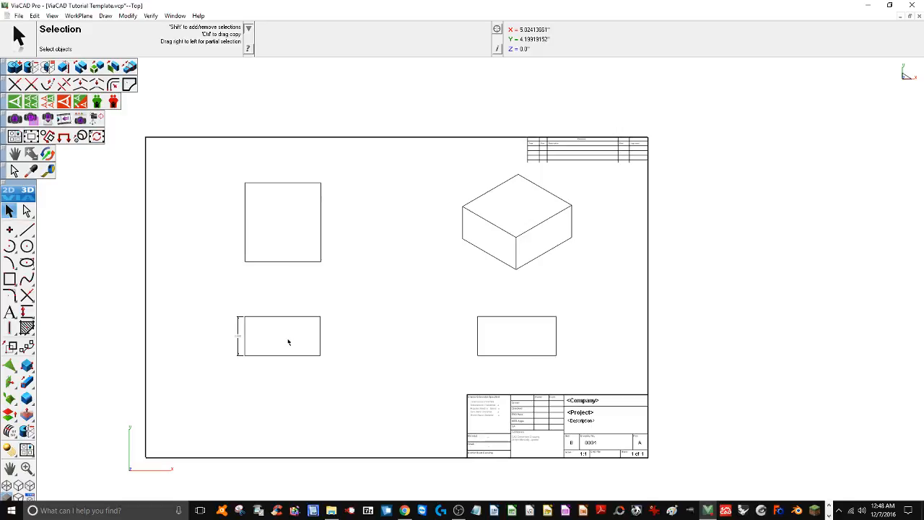
pyautogui.moveTo(257, 351)
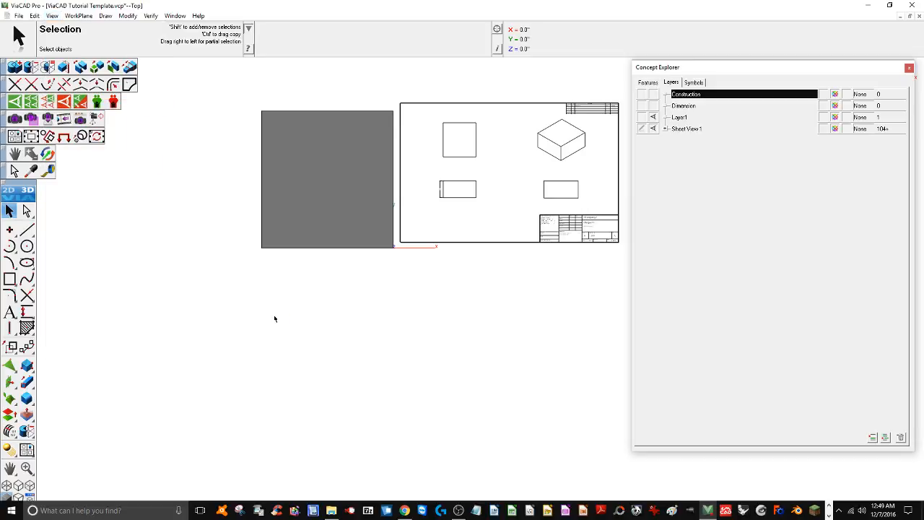
pyautogui.moveTo(321, 278)
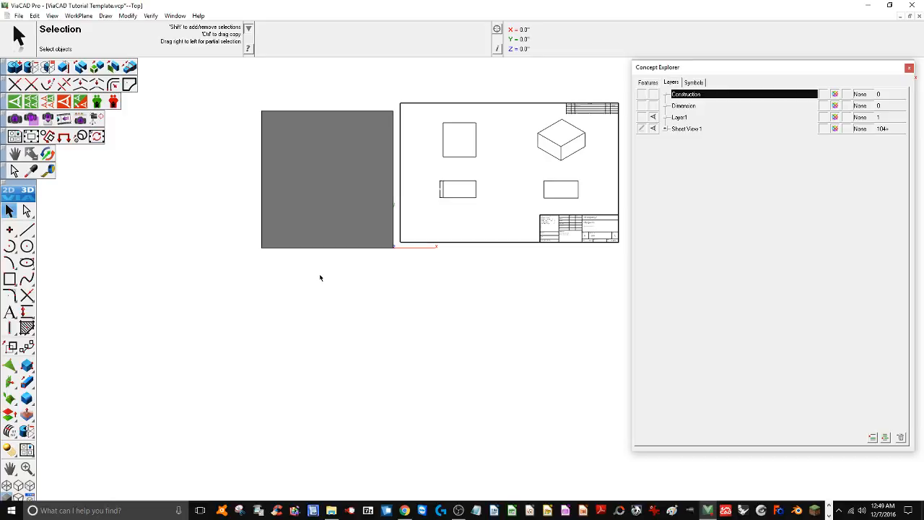
# Step: Return to the 3D model view beside the drawing sheet
pyautogui.click(27, 191)
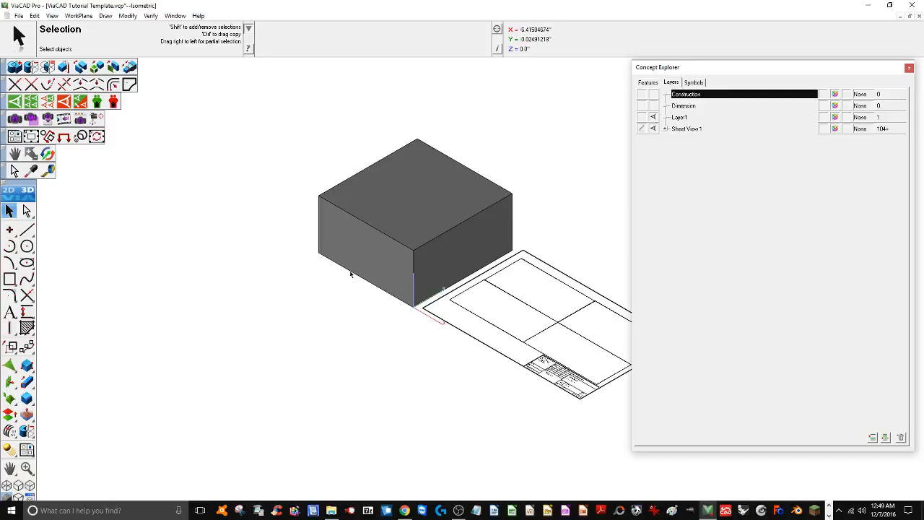
pyautogui.moveTo(351, 274)
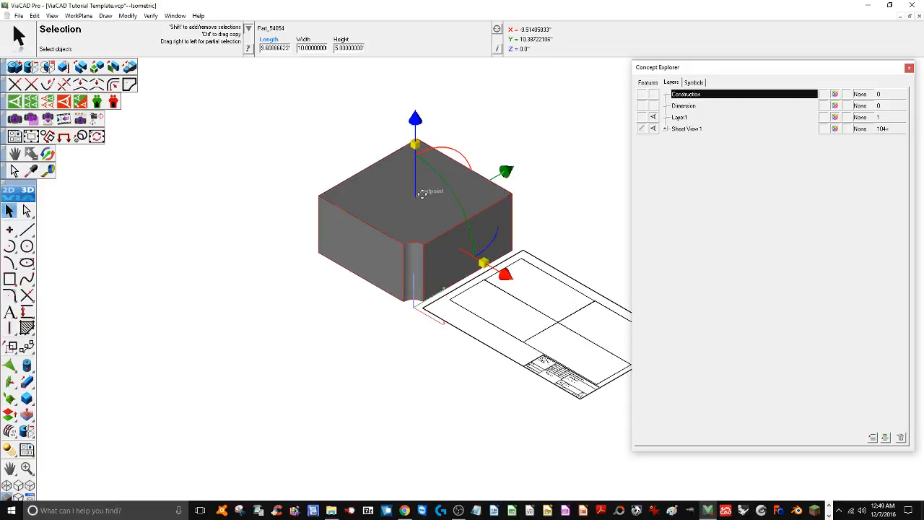
# Step: Expand the Subtract, Part and Child Links nodes to reveal the Block and Cylinder features
pyautogui.click(647, 81)
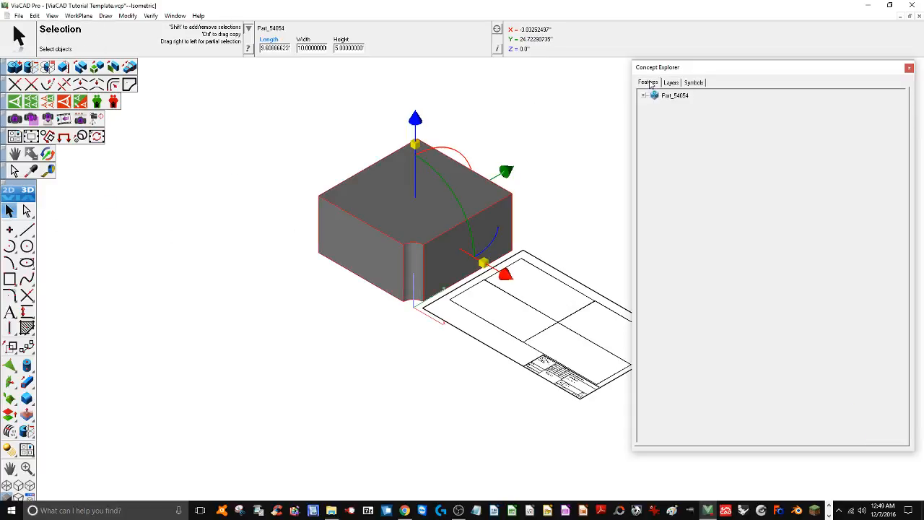
pyautogui.click(644, 95)
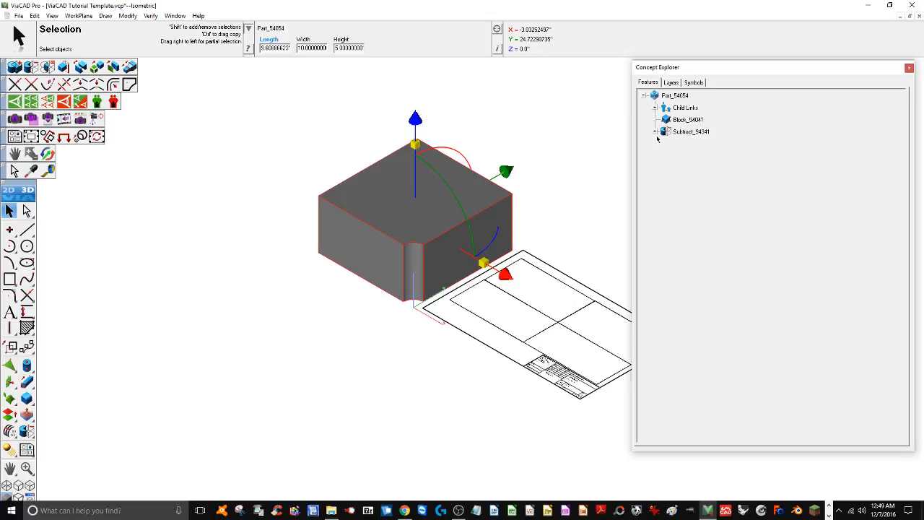
pyautogui.click(656, 132)
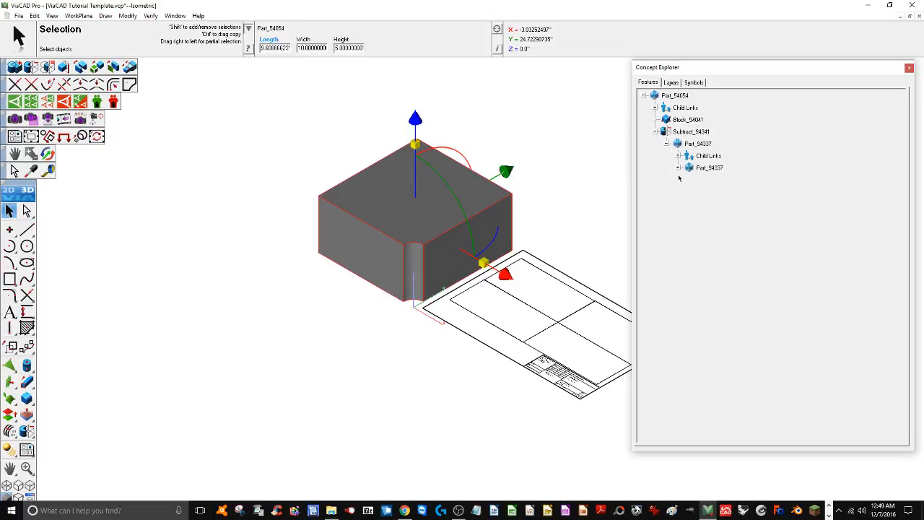
pyautogui.click(687, 156)
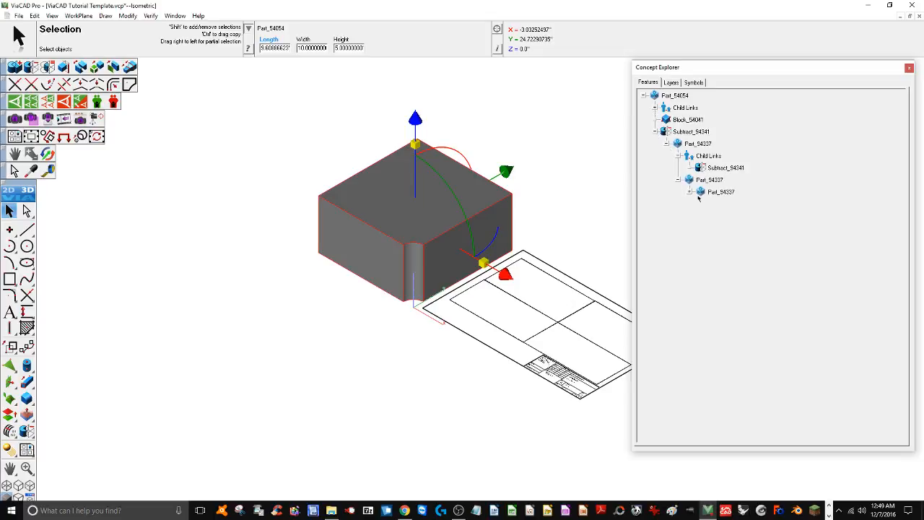
pyautogui.click(690, 193)
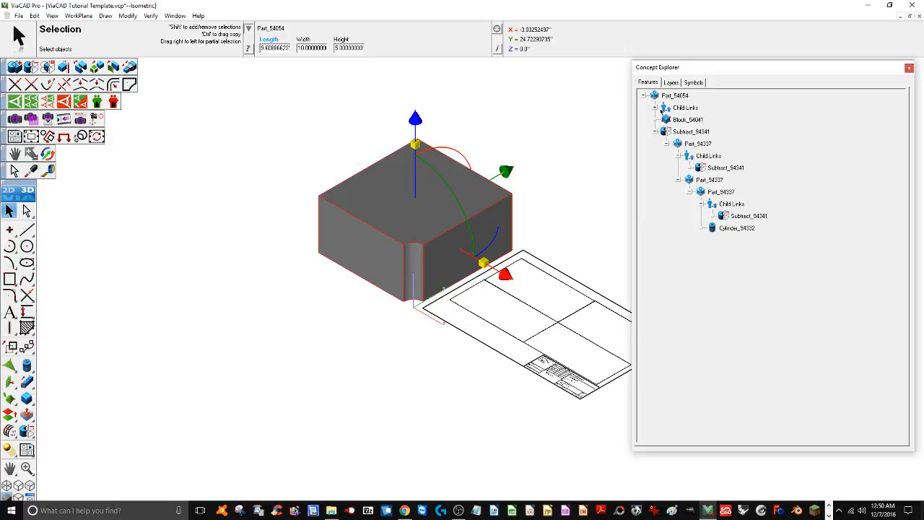
pyautogui.click(657, 107)
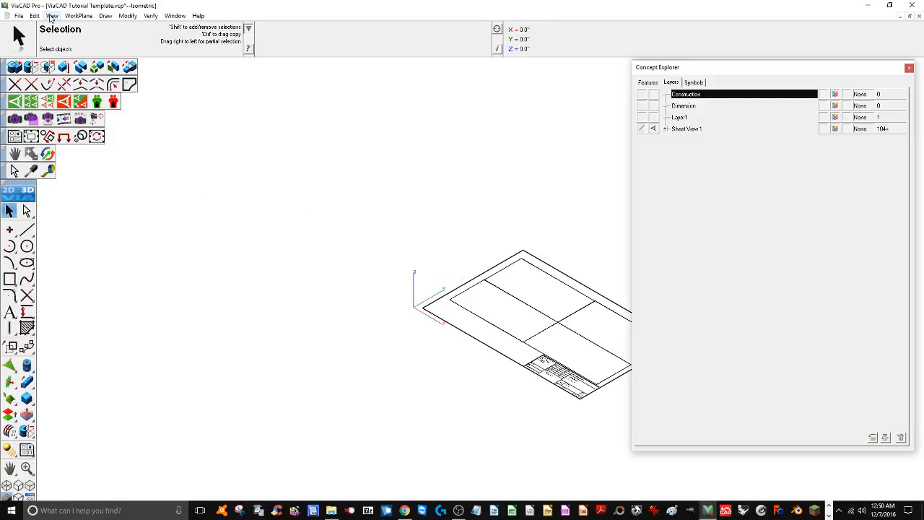
# Step: Show the drawing sheet face-on in a front view
pyautogui.click(52, 14)
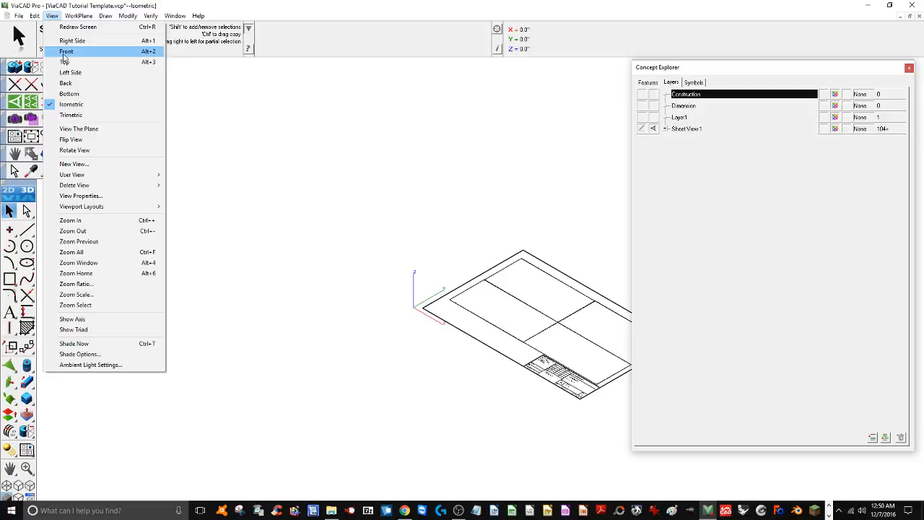
pyautogui.moveTo(576, 356)
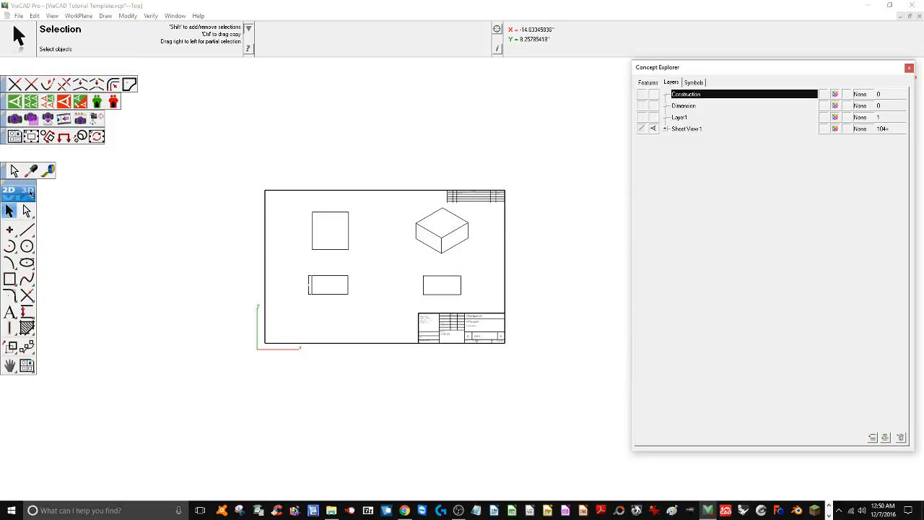
pyautogui.click(27, 191)
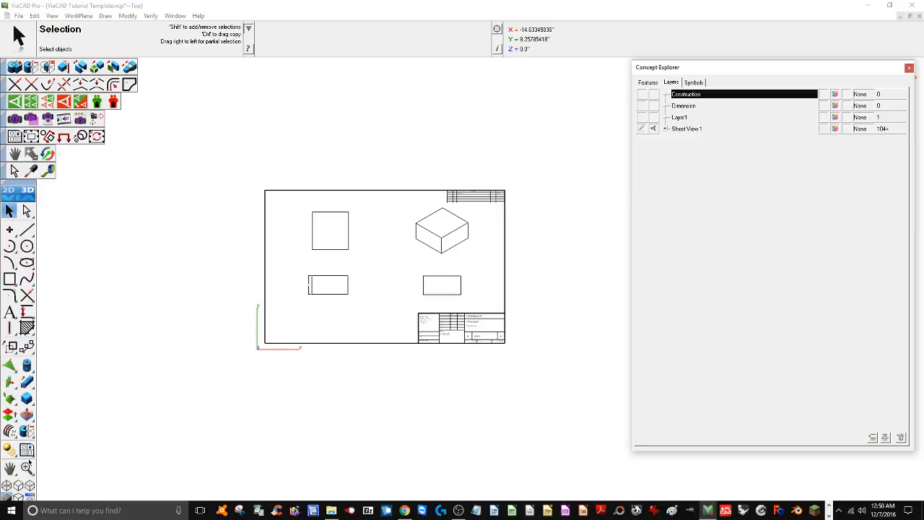
pyautogui.moveTo(417, 246)
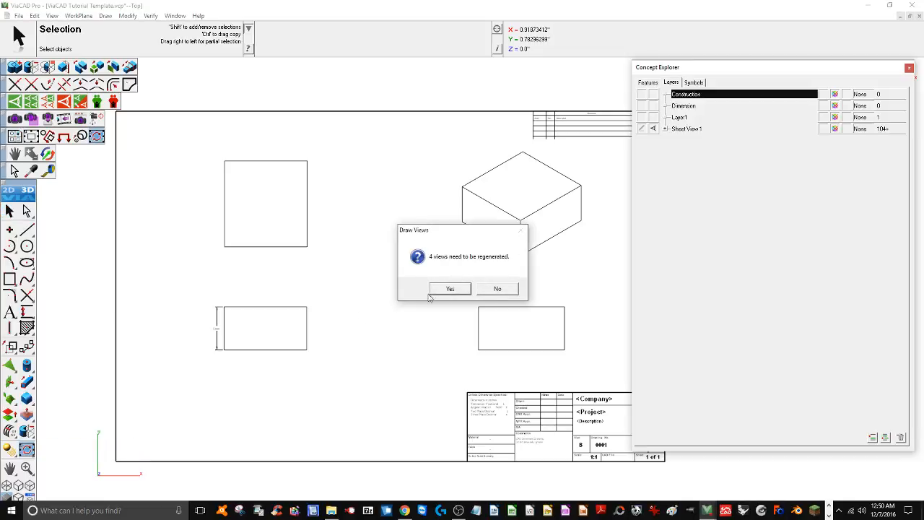
# Step: Confirm regeneration of the 4 outdated views so they show the cylindrical cut
pyautogui.click(451, 288)
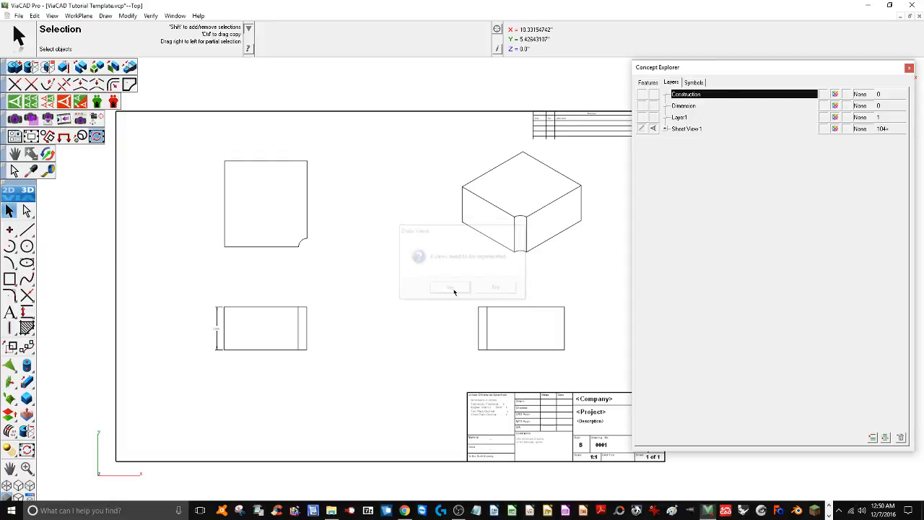
pyautogui.click(451, 286)
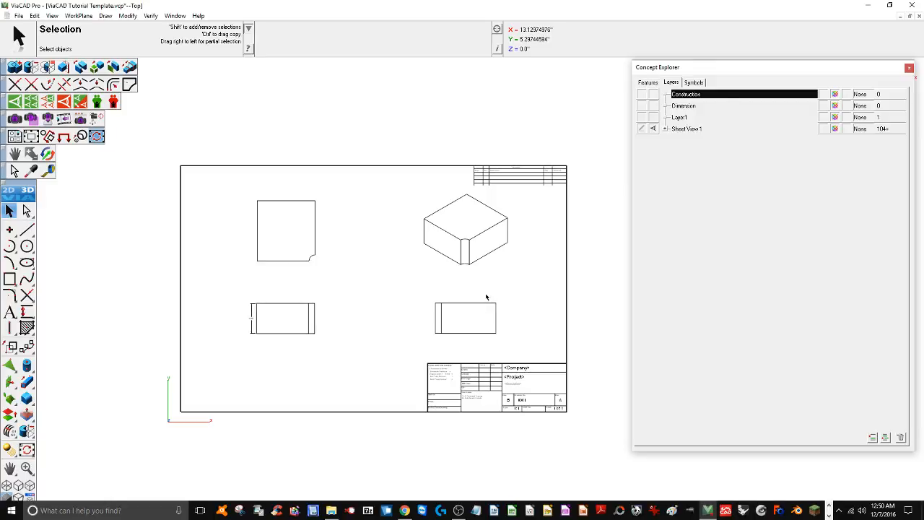
pyautogui.moveTo(382, 283)
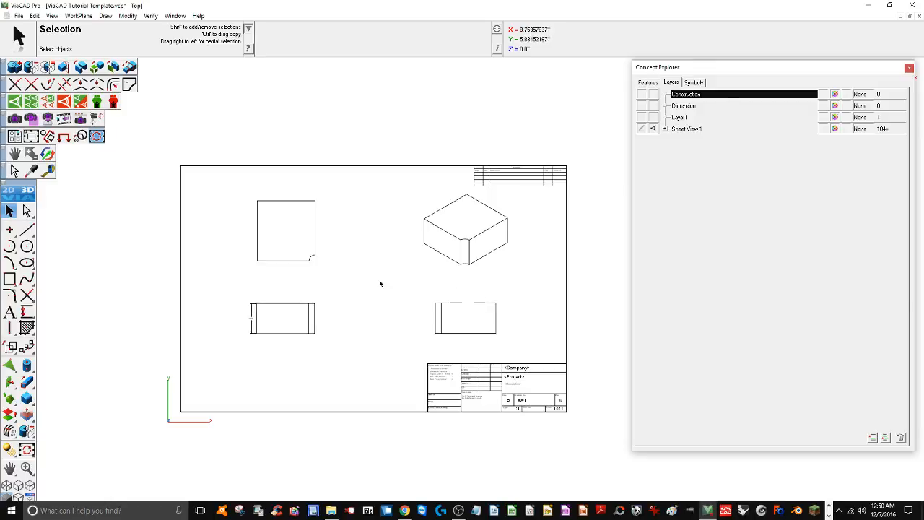
pyautogui.moveTo(404, 291)
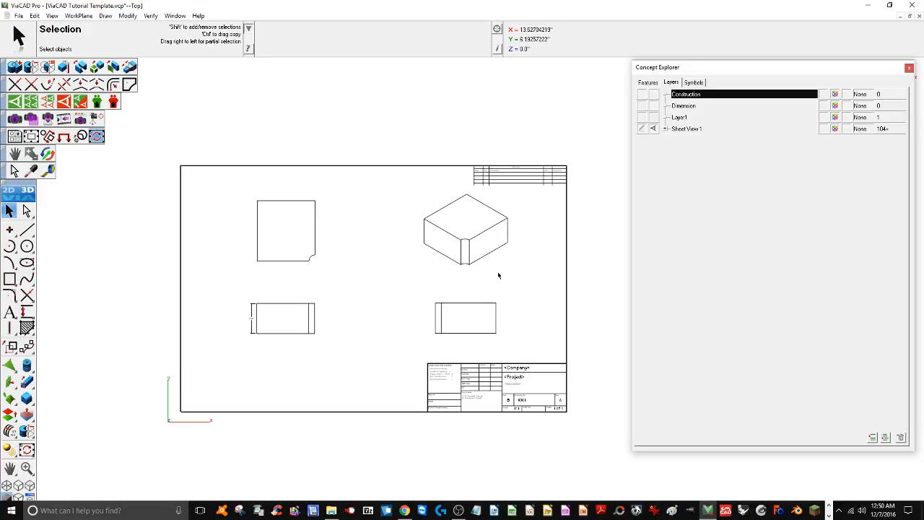
pyautogui.moveTo(491, 267)
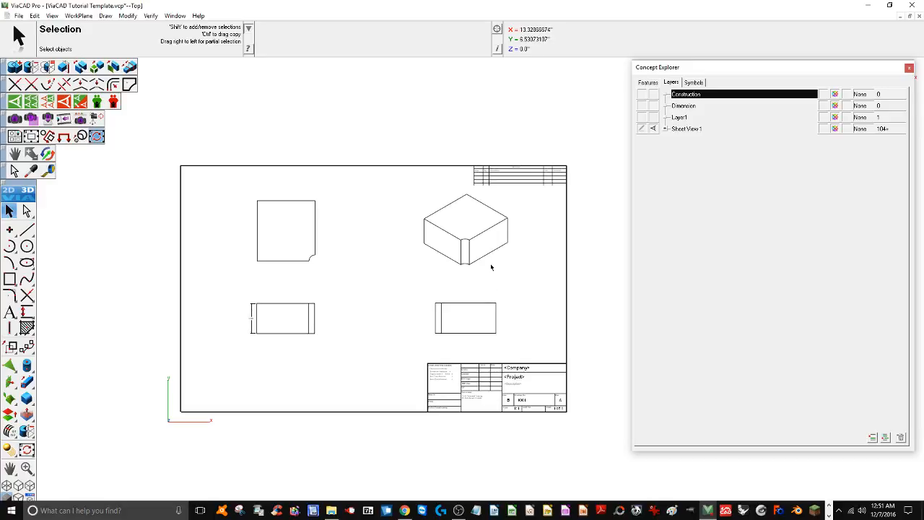
pyautogui.moveTo(484, 273)
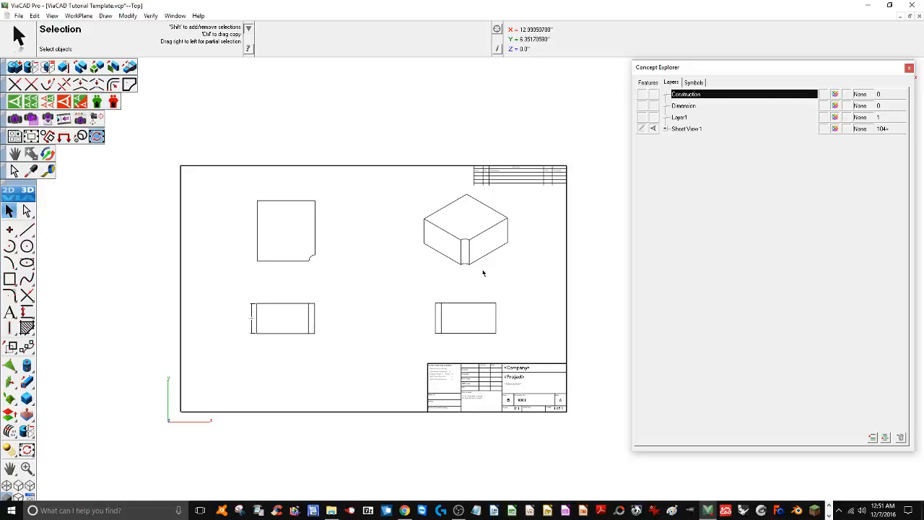
pyautogui.moveTo(387, 277)
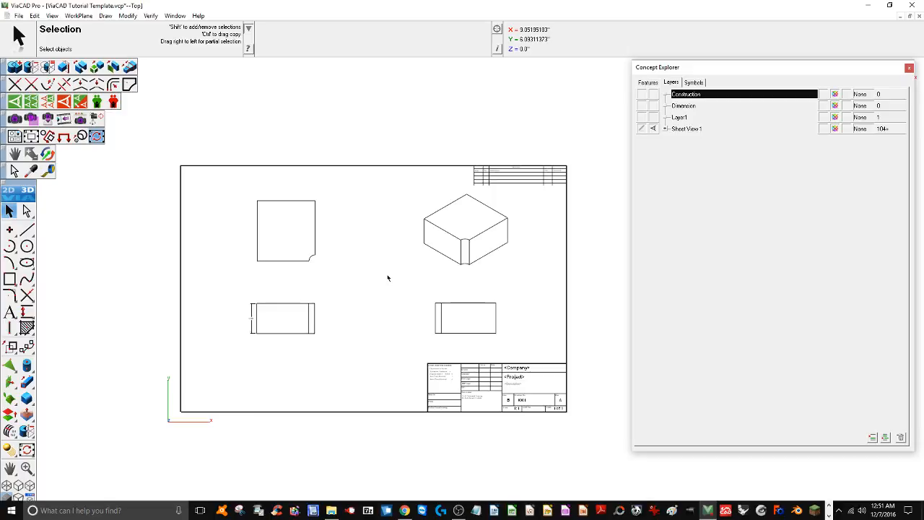
pyautogui.moveTo(390, 277)
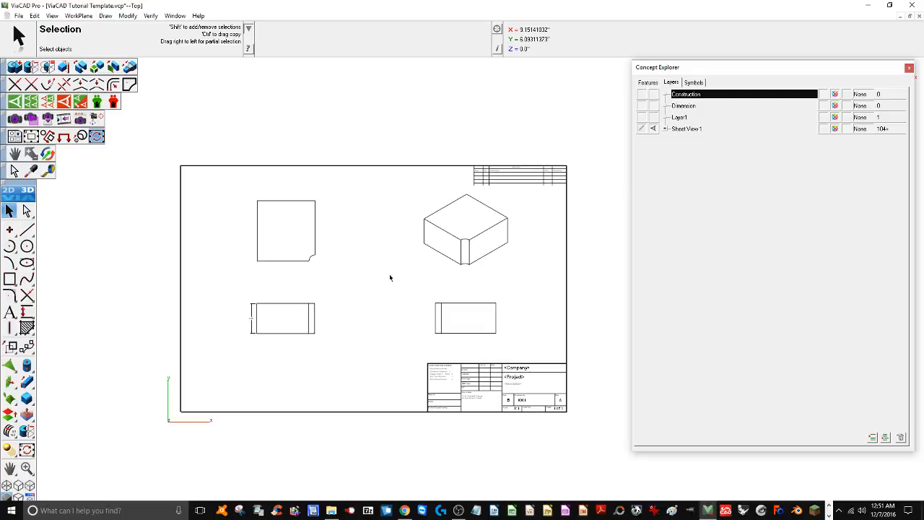
pyautogui.moveTo(319, 292)
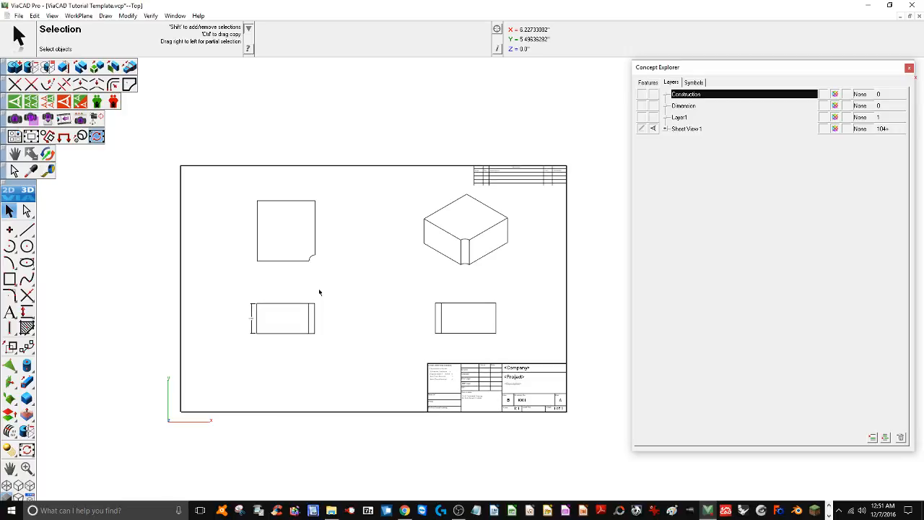
pyautogui.moveTo(252, 278)
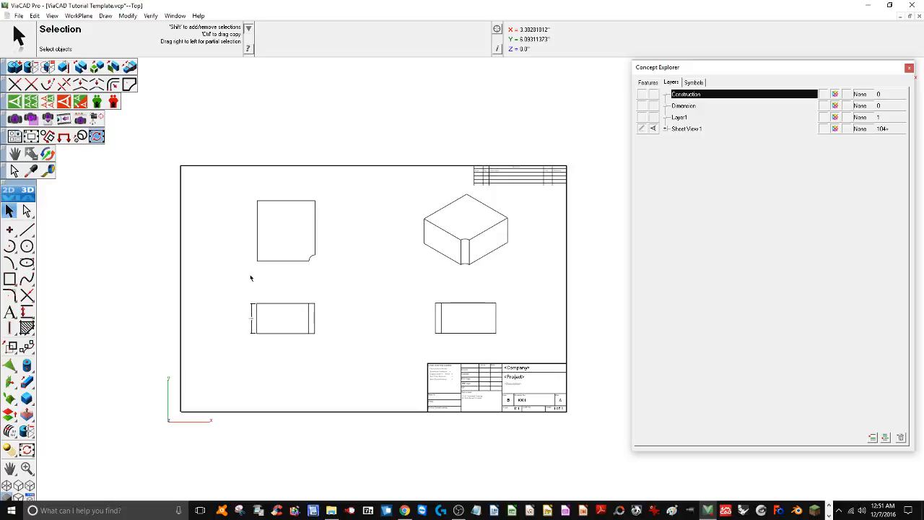
pyautogui.moveTo(460, 286)
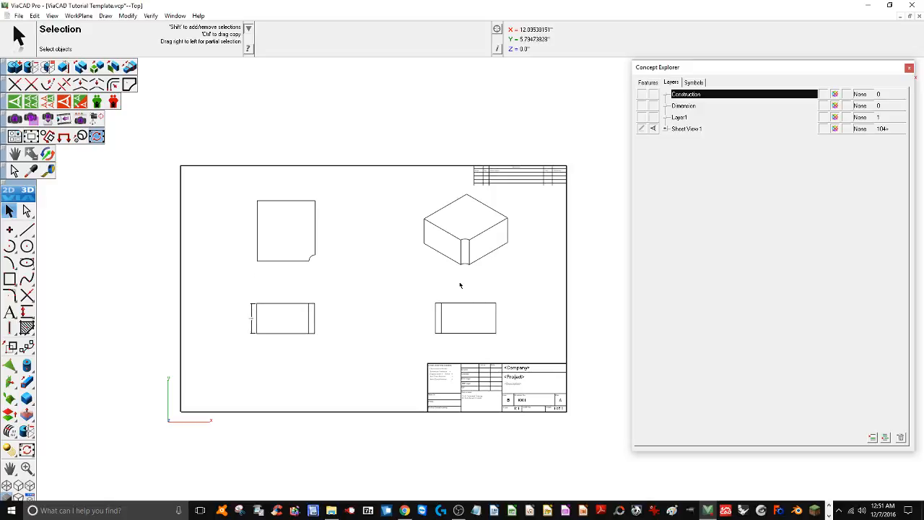
pyautogui.moveTo(885, 280)
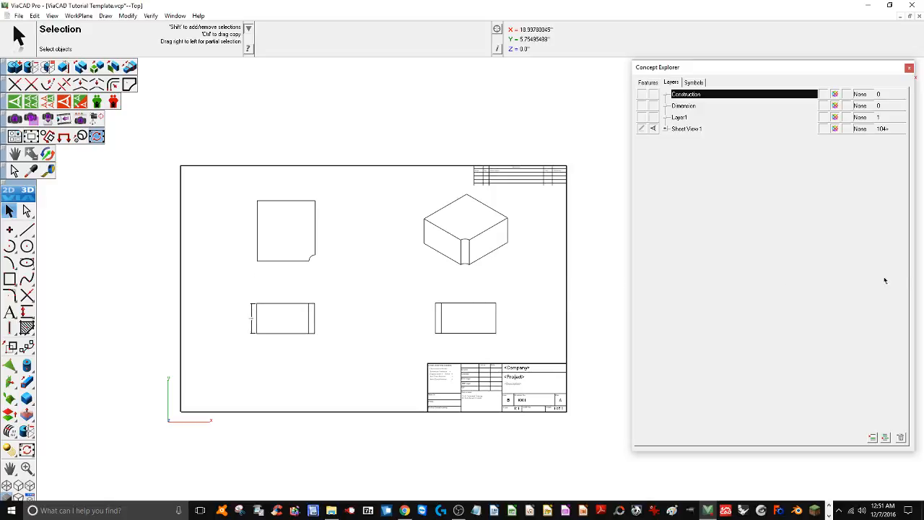
pyautogui.moveTo(55, 246)
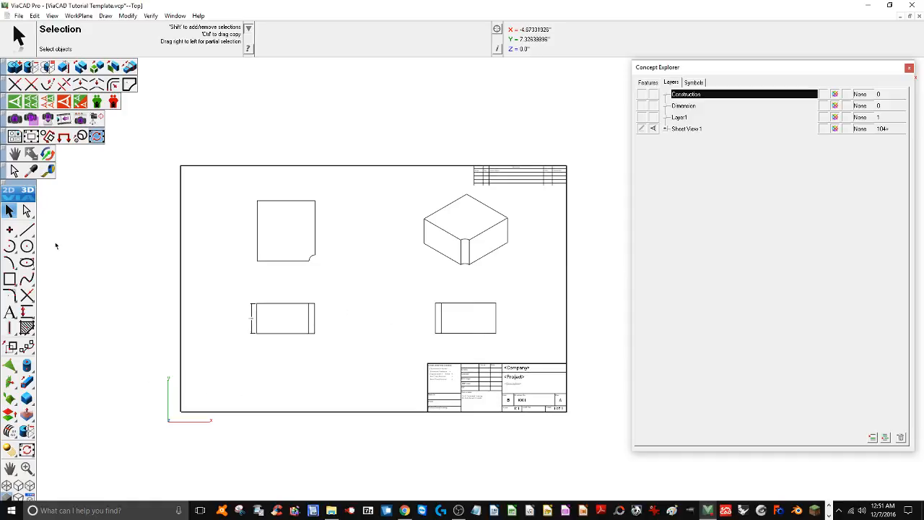
pyautogui.moveTo(254, 104)
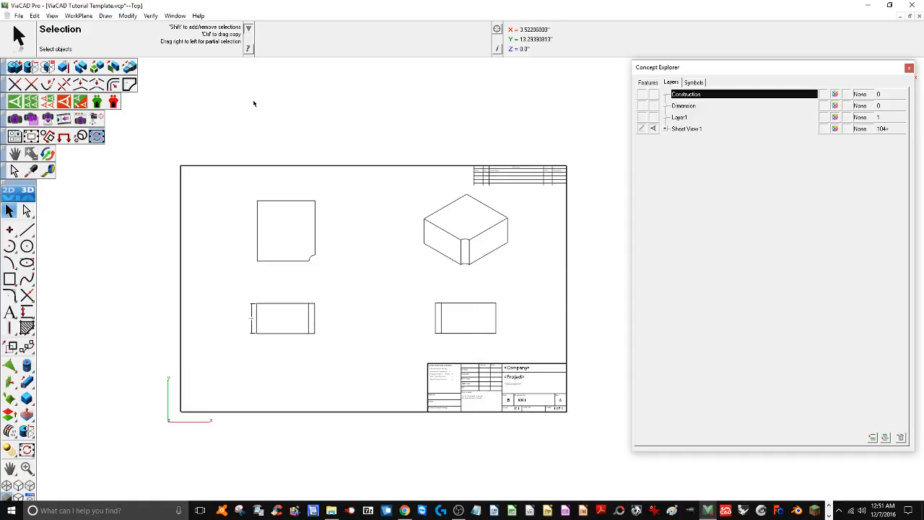